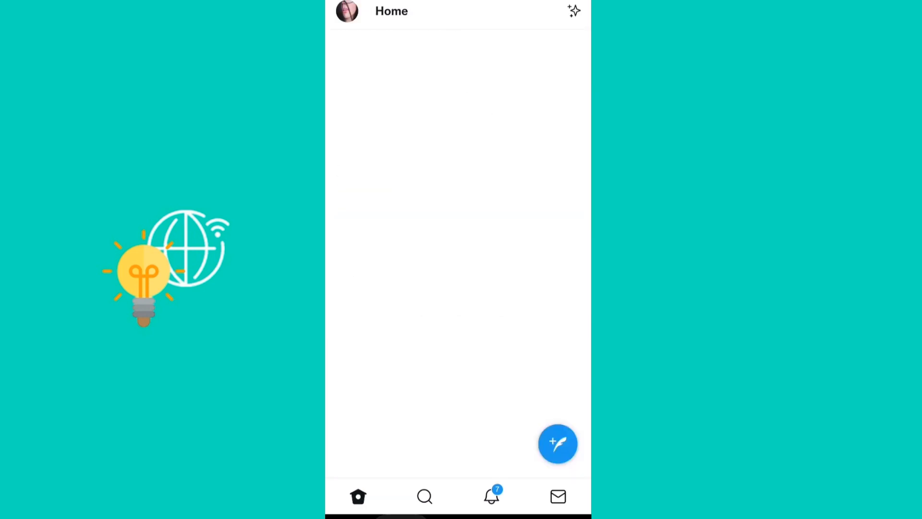
# - Navigate from the profile menu through Settings and privacy and Privacy and safety to Content you see
pyautogui.click(350, 10)
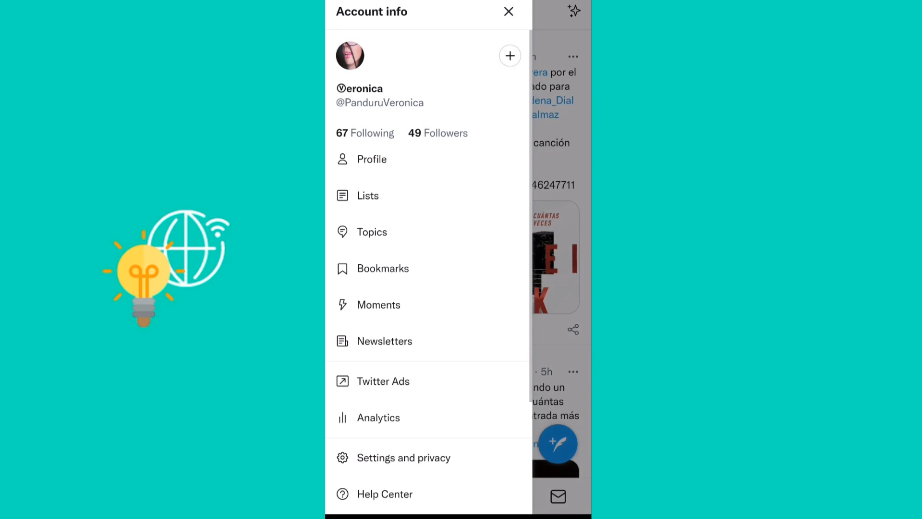
pyautogui.click(404, 457)
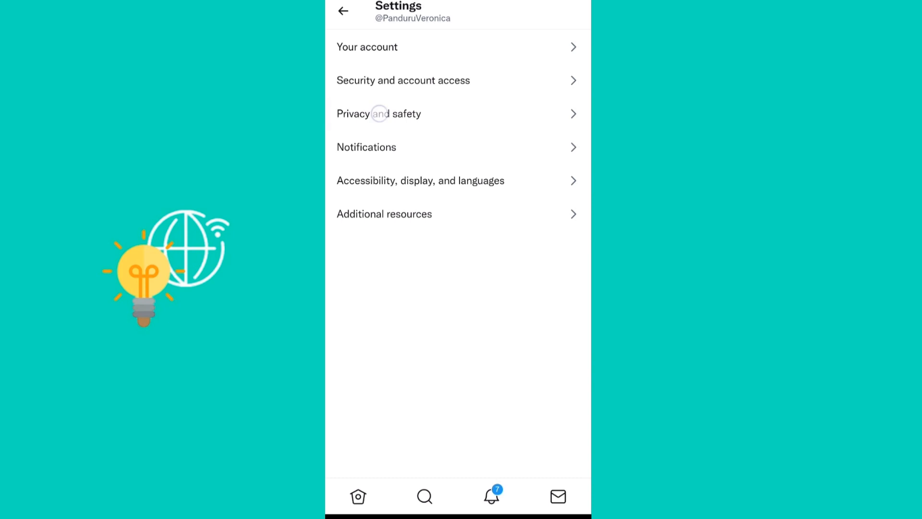
pyautogui.click(382, 114)
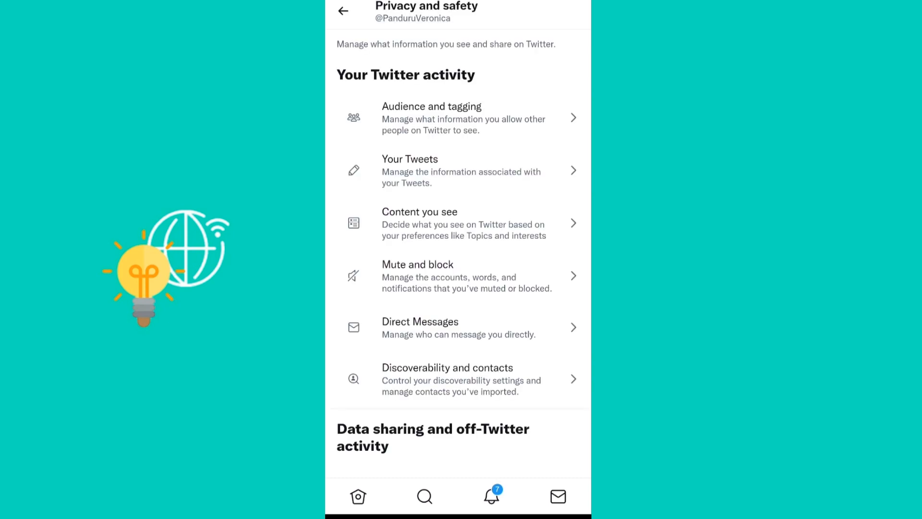
pyautogui.click(419, 223)
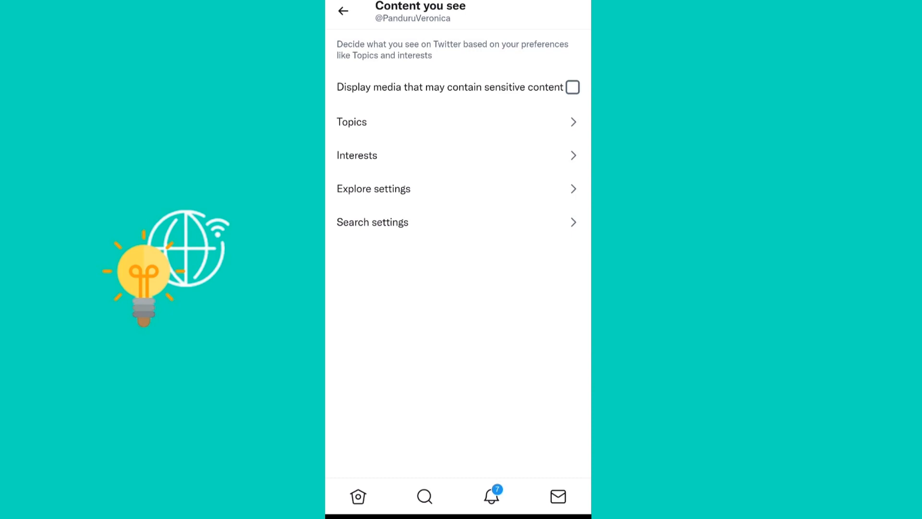
pyautogui.click(572, 87)
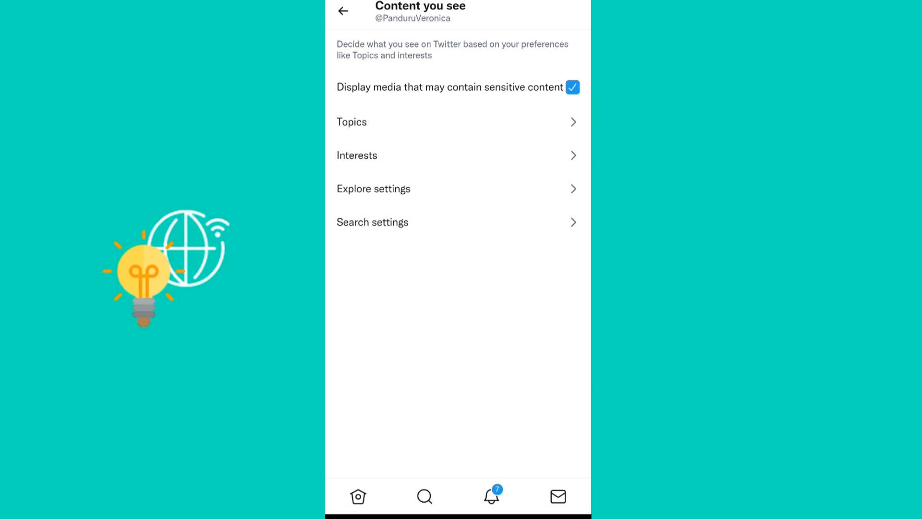
pyautogui.click(572, 87)
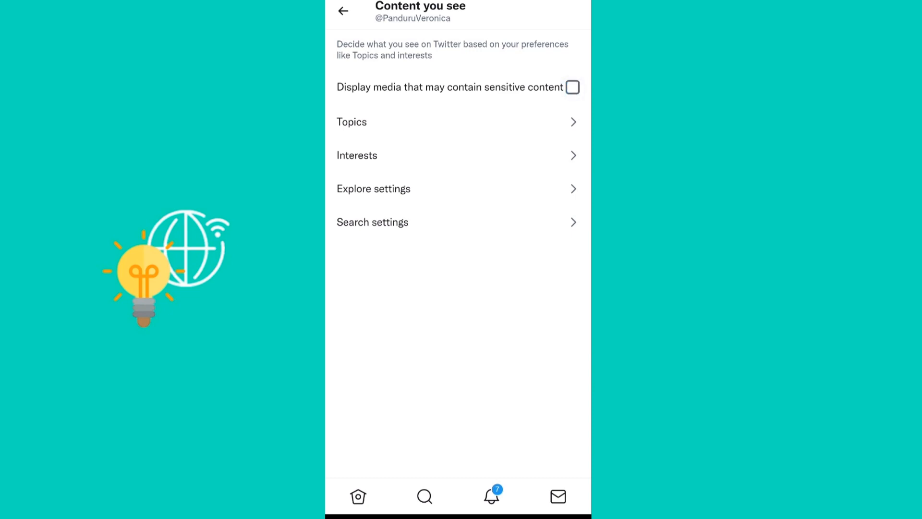